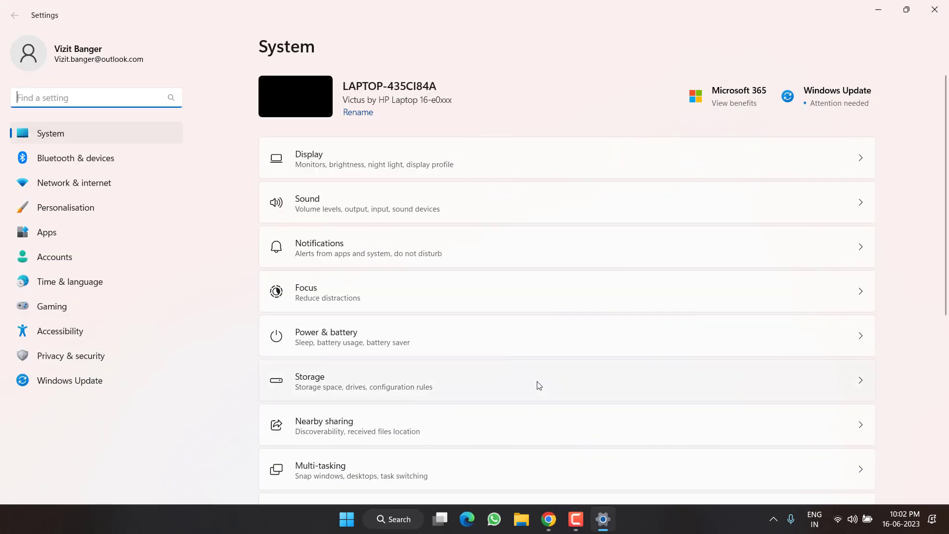
- Show the Windows Update page with its list of pending updates
click(69, 380)
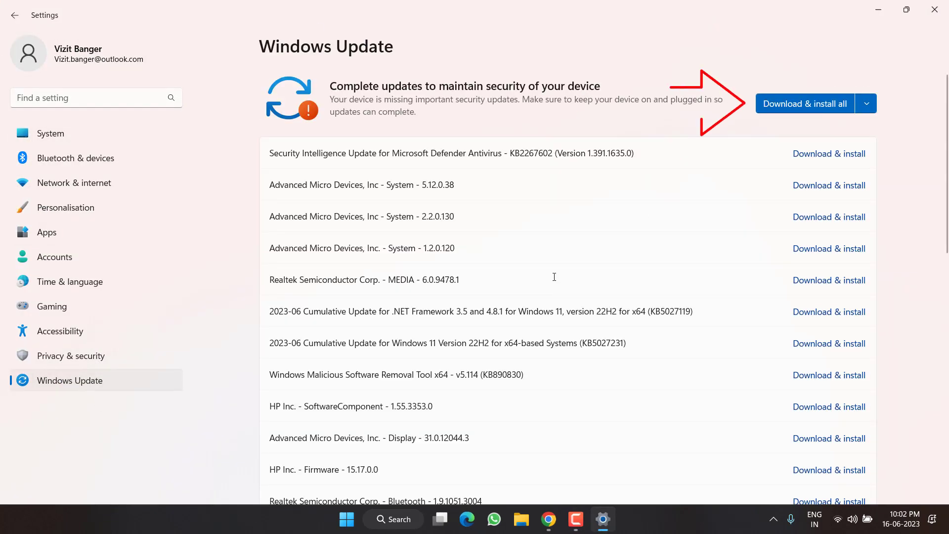
mouse_move(543, 232)
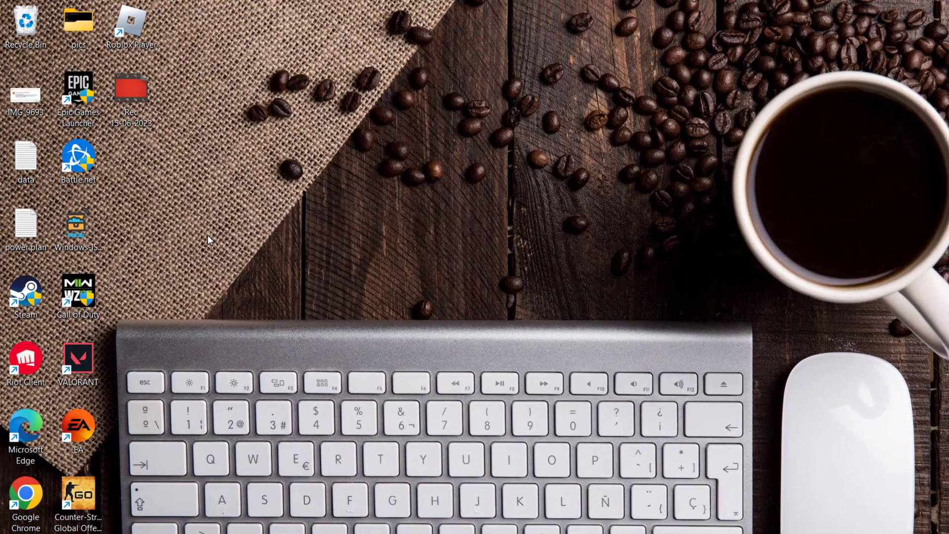
- Set the Roblox Player shortcut to run as administrator in its Compatibility properties
right_click(130, 20)
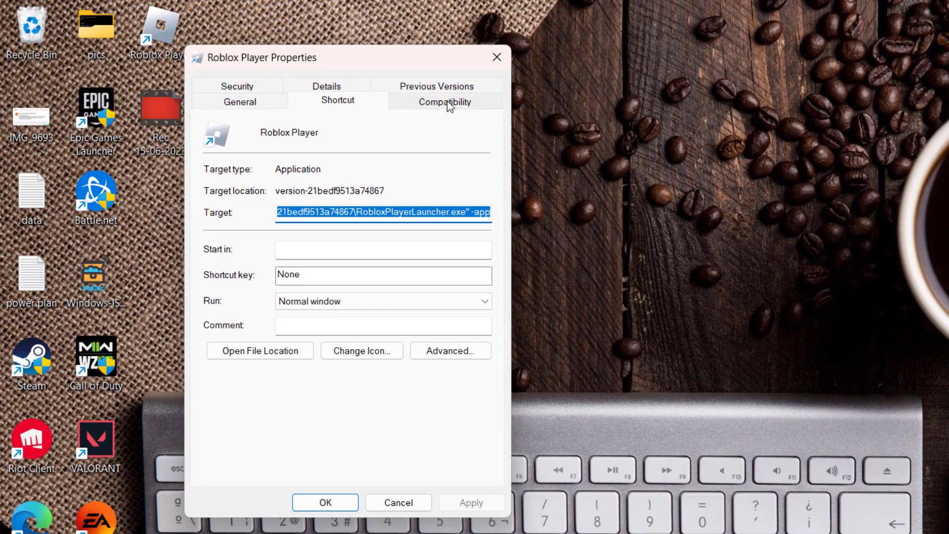
click(444, 101)
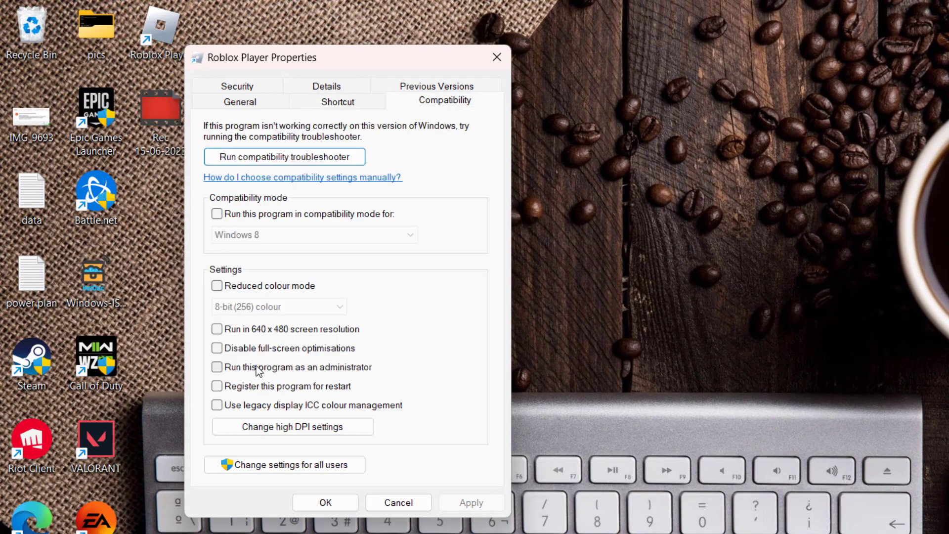
click(217, 367)
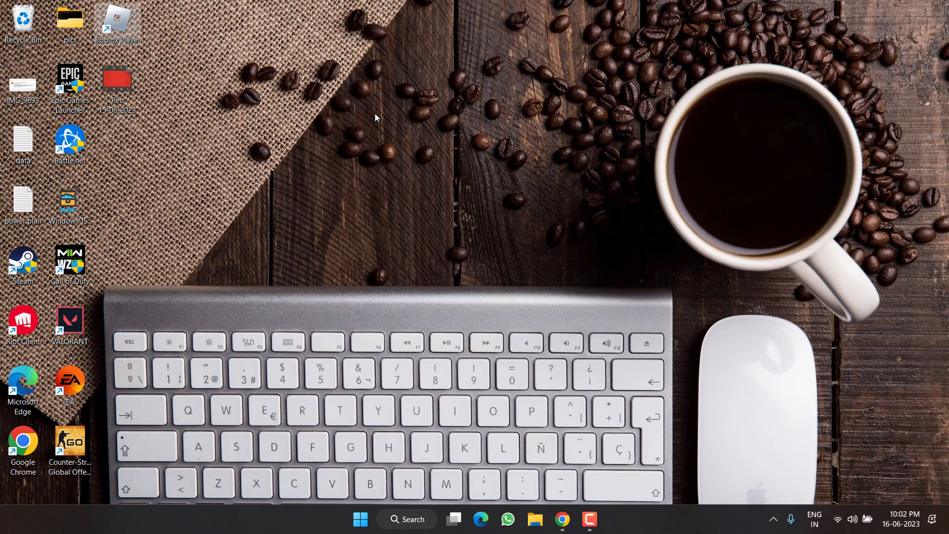
mouse_move(359, 519)
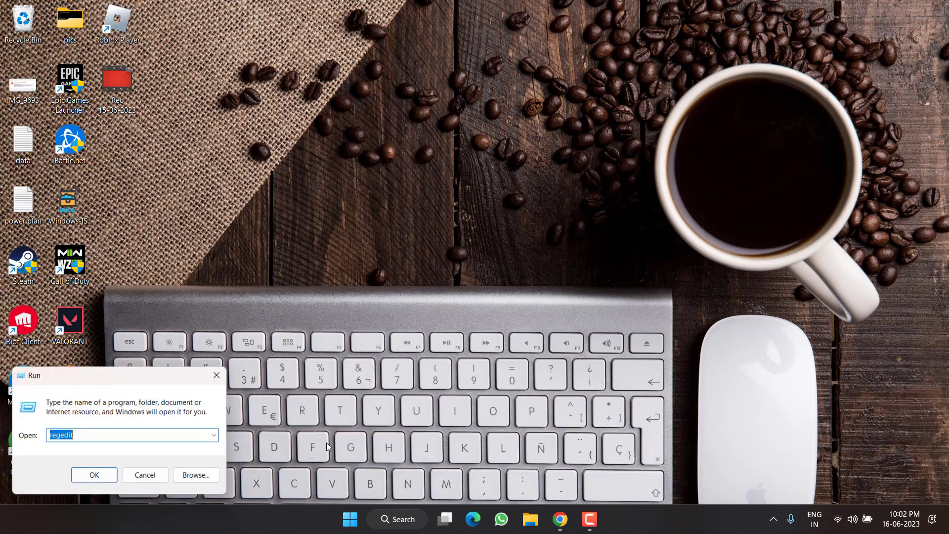
- Launch Disk Clean-up from Run and target the Windows (C:) drive
text(cleanmgr)
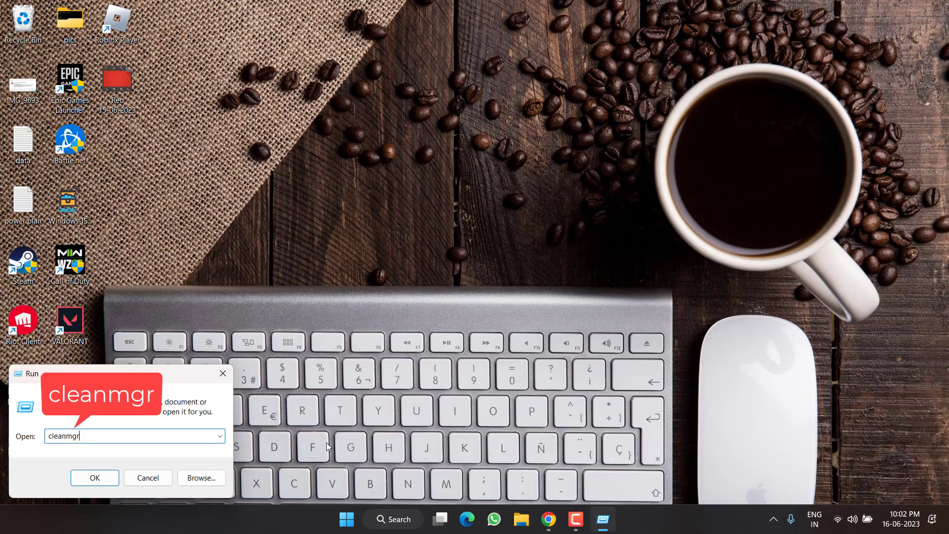
click(95, 477)
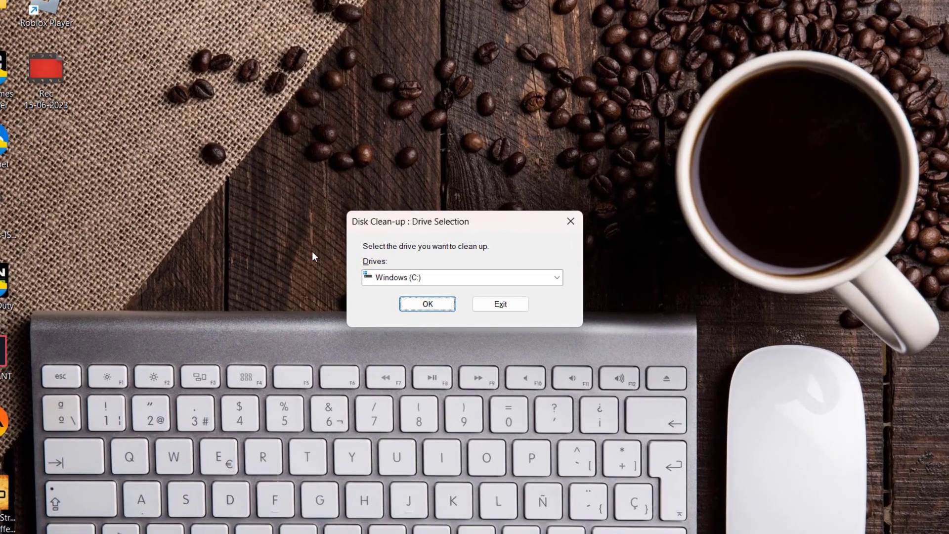
click(555, 277)
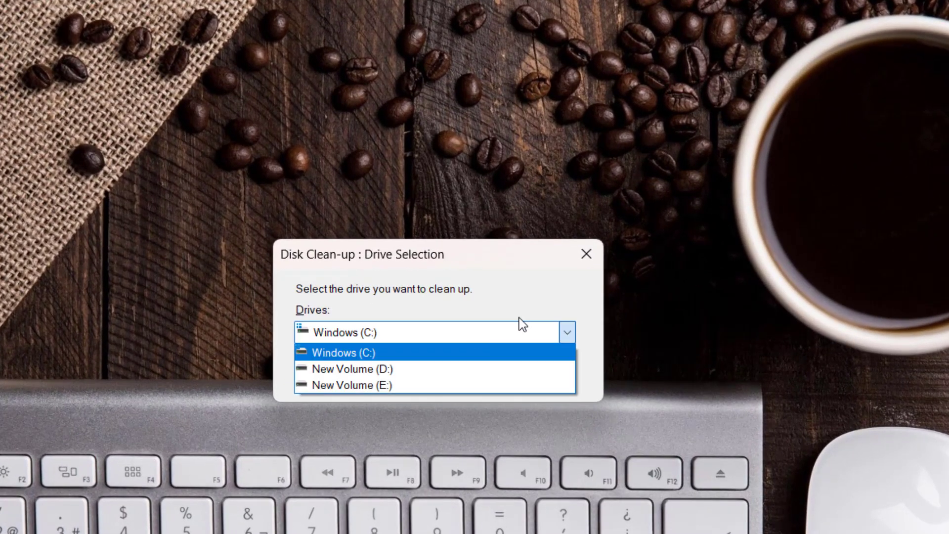
mouse_move(382, 397)
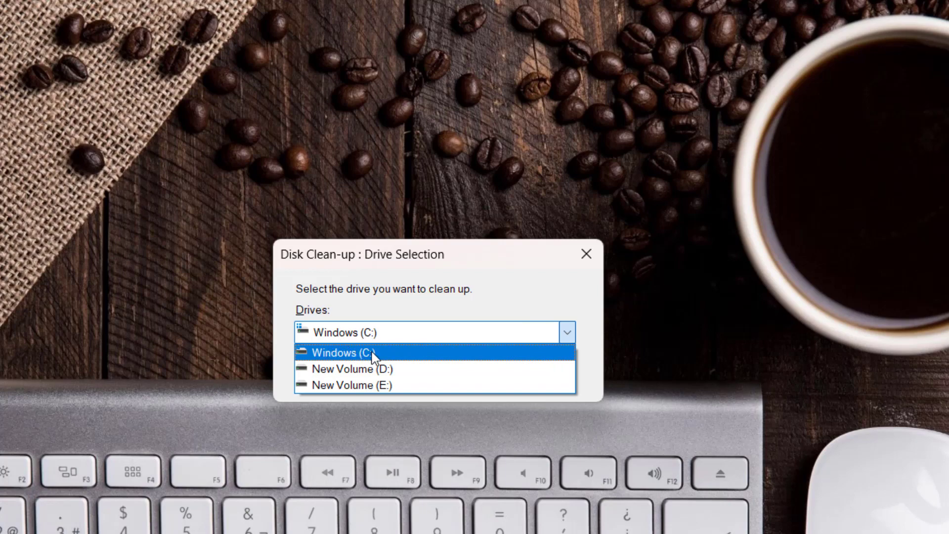
click(368, 353)
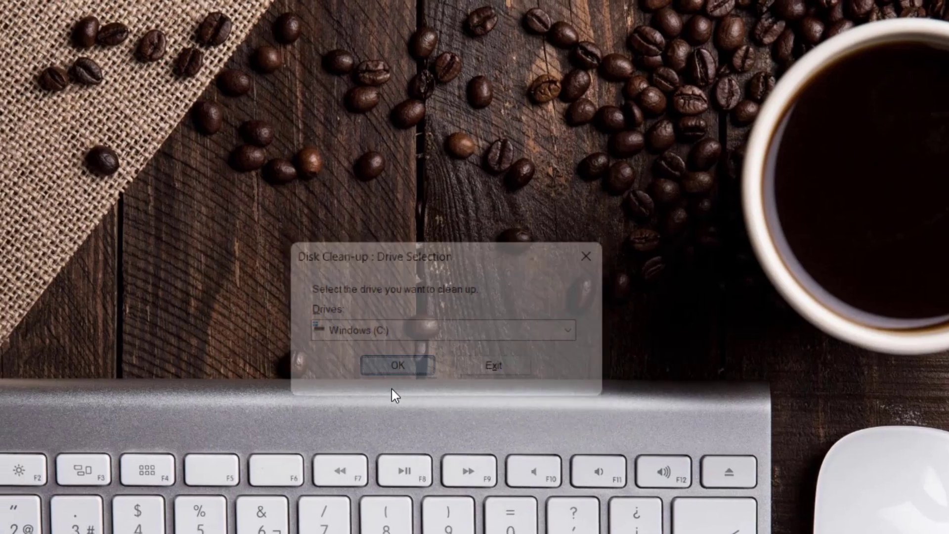
click(397, 365)
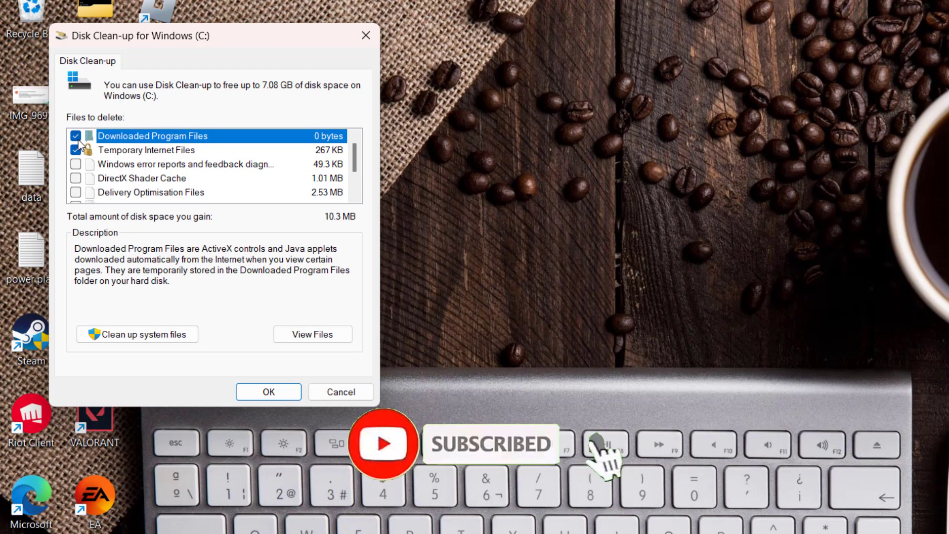
- Delete only the Thumbnails cache (10 MB) from the Windows (C:) drive
scroll(down, 3)
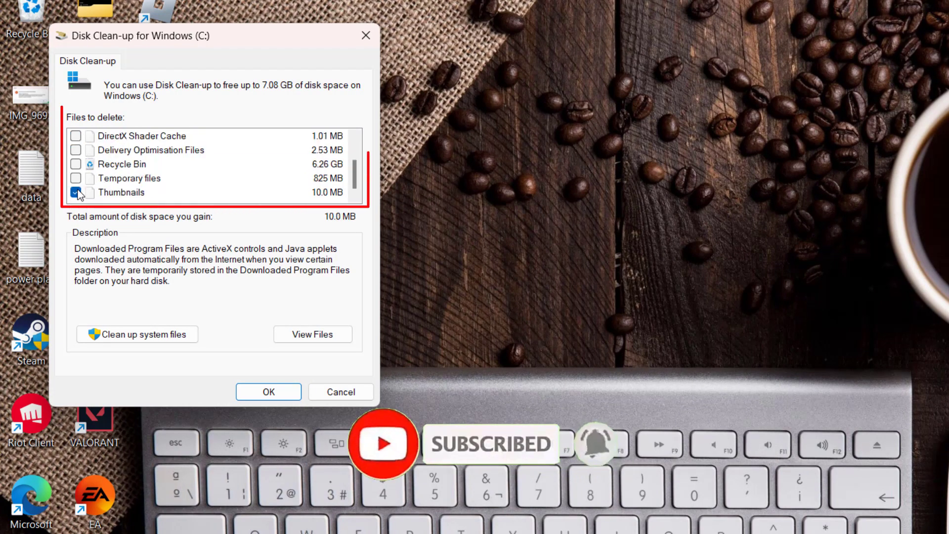
click(76, 192)
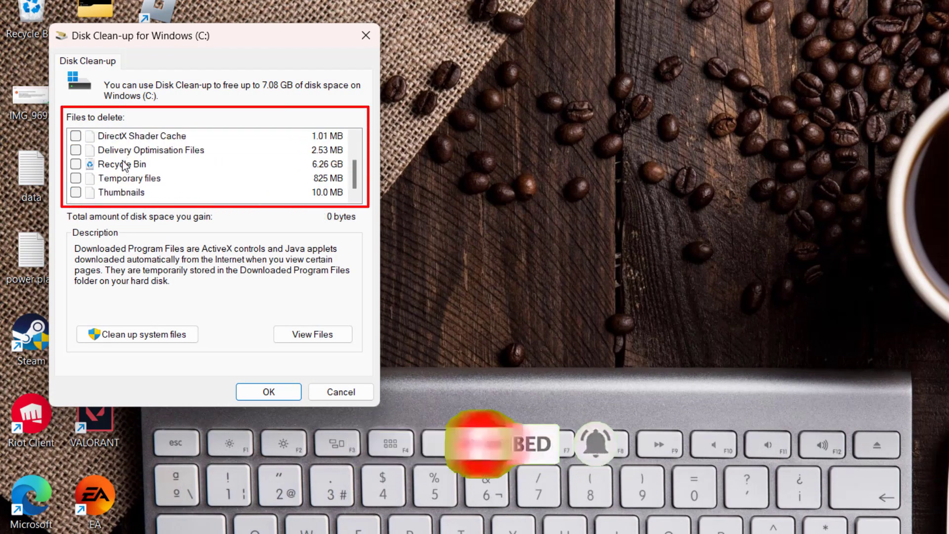
click(121, 192)
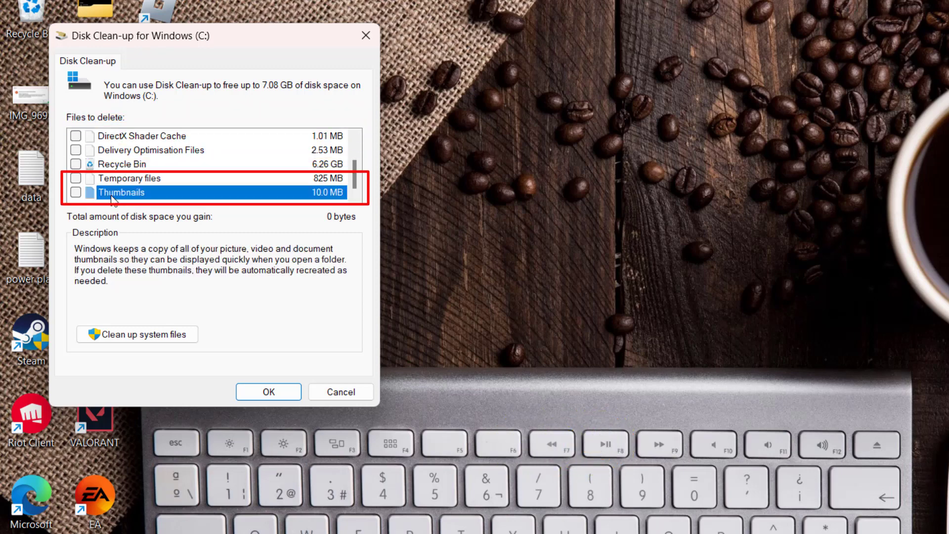
click(75, 191)
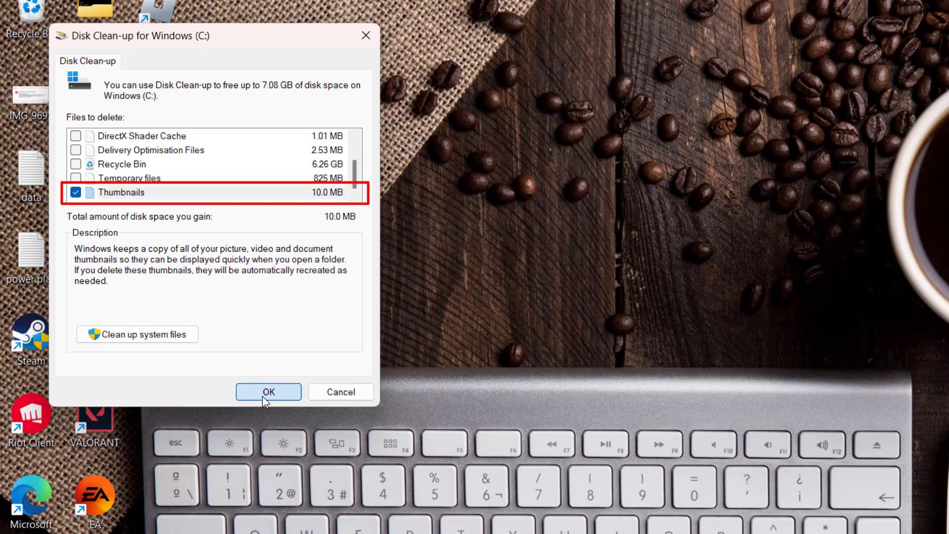
click(268, 392)
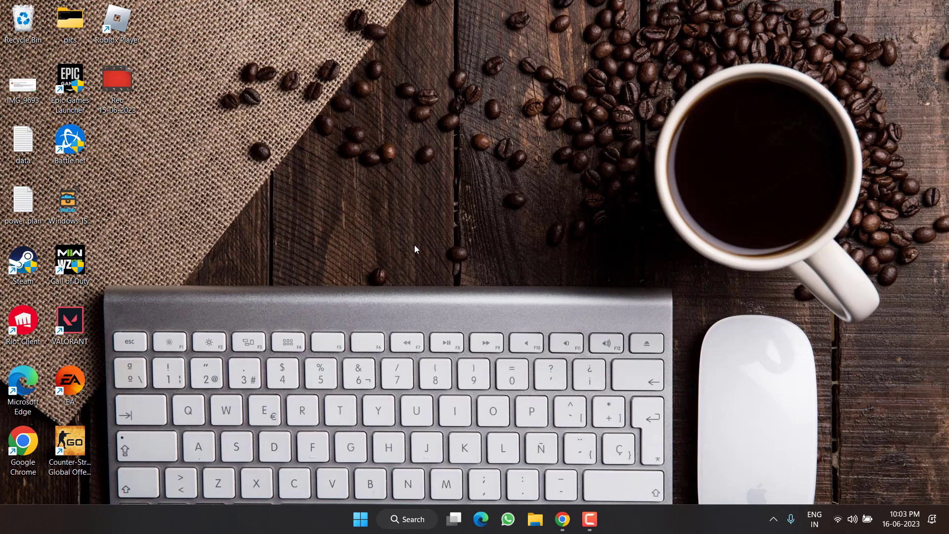
mouse_move(360, 518)
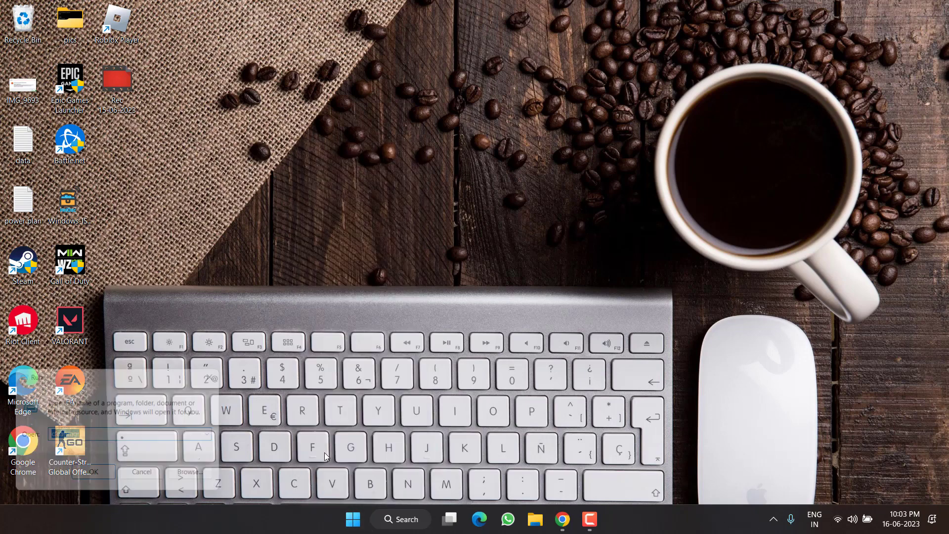
- Launch the Registry Editor via Run with regedit
text(regedit)
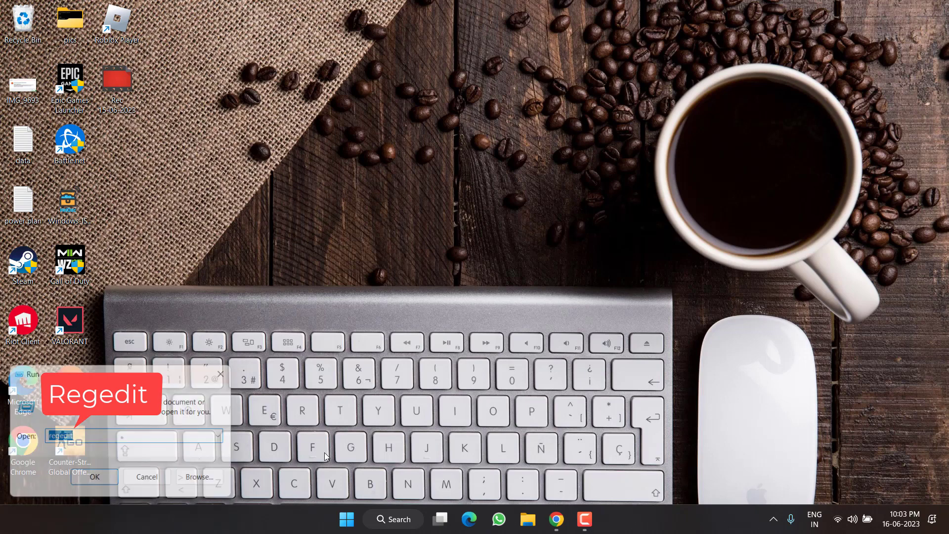
click(94, 477)
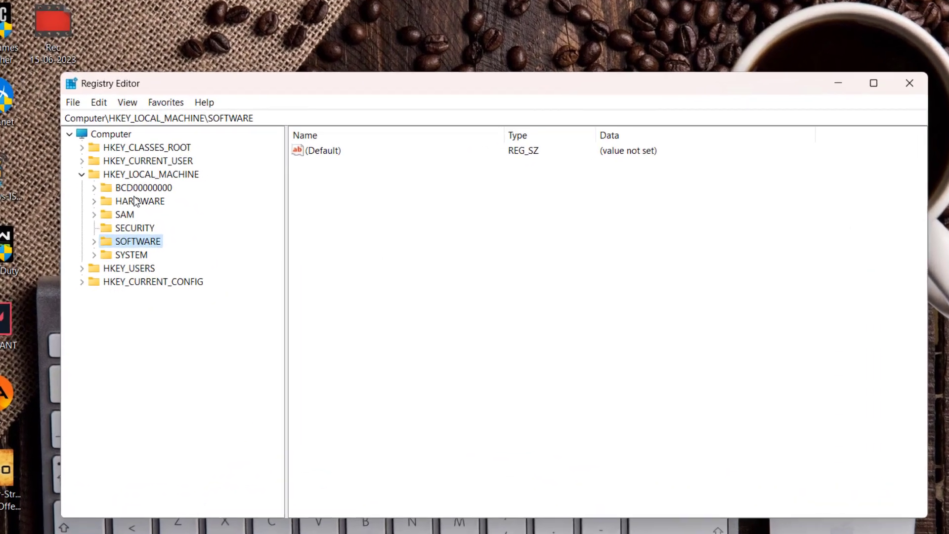
- Navigate to HKEY_CURRENT_USER\Software and select the ROBLOX Corporation key
click(146, 160)
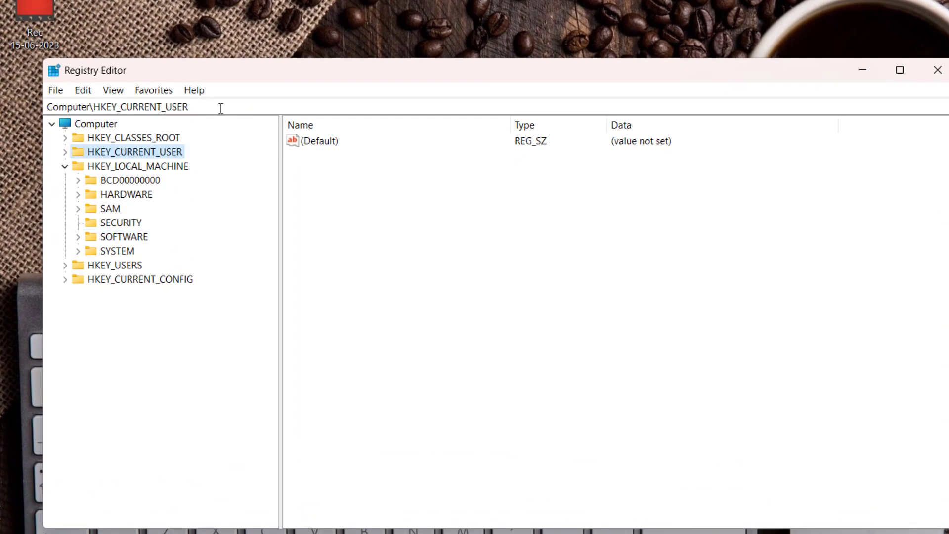
click(67, 151)
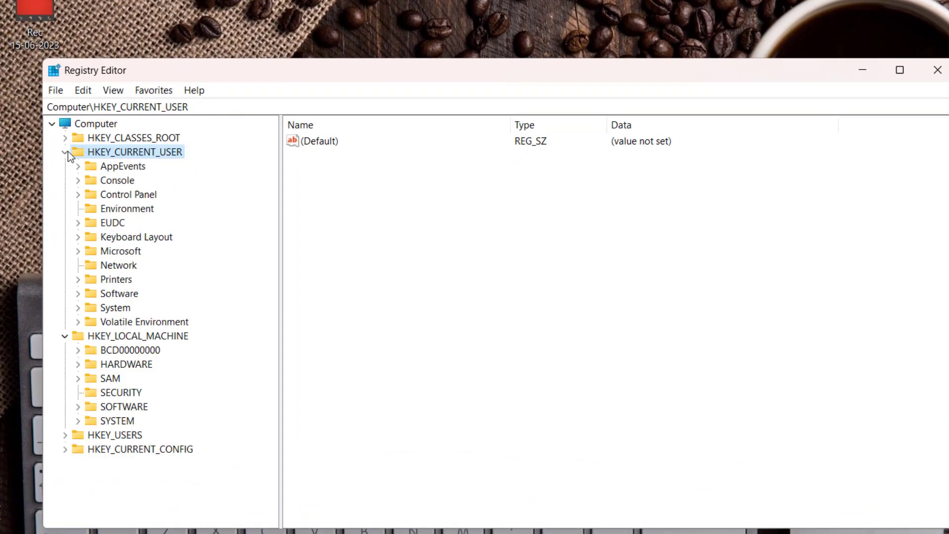
click(119, 292)
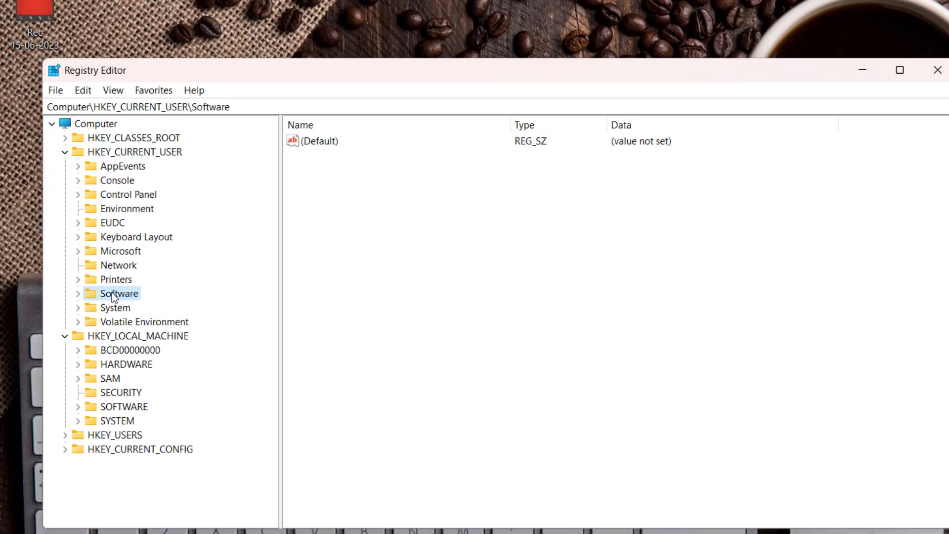
click(77, 292)
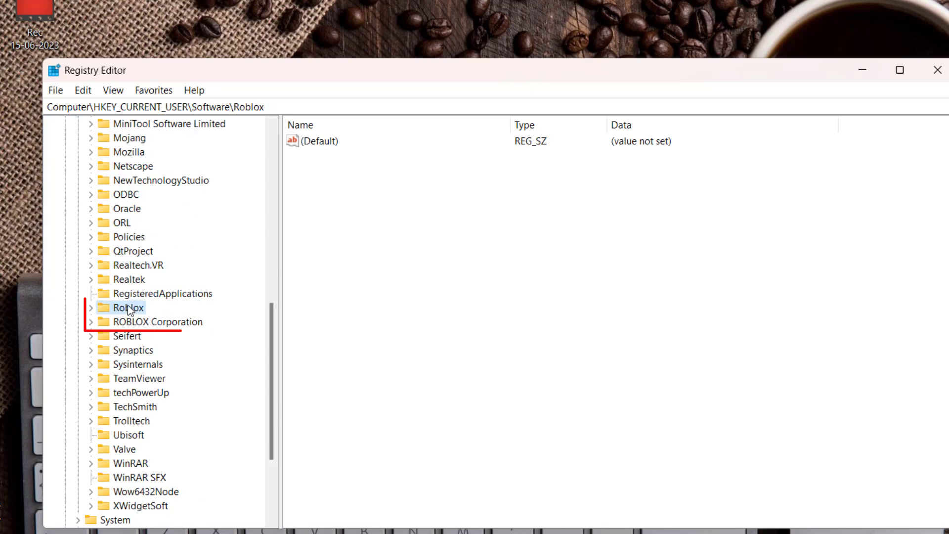
click(157, 323)
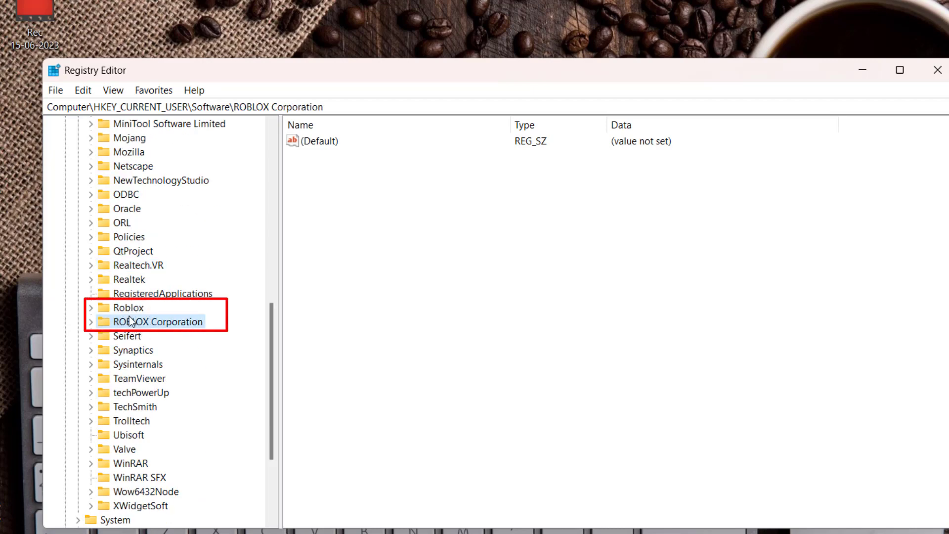
- Delete the Roblox key under HKEY_CURRENT_USER\Software and close Registry Editor
right_click(129, 308)
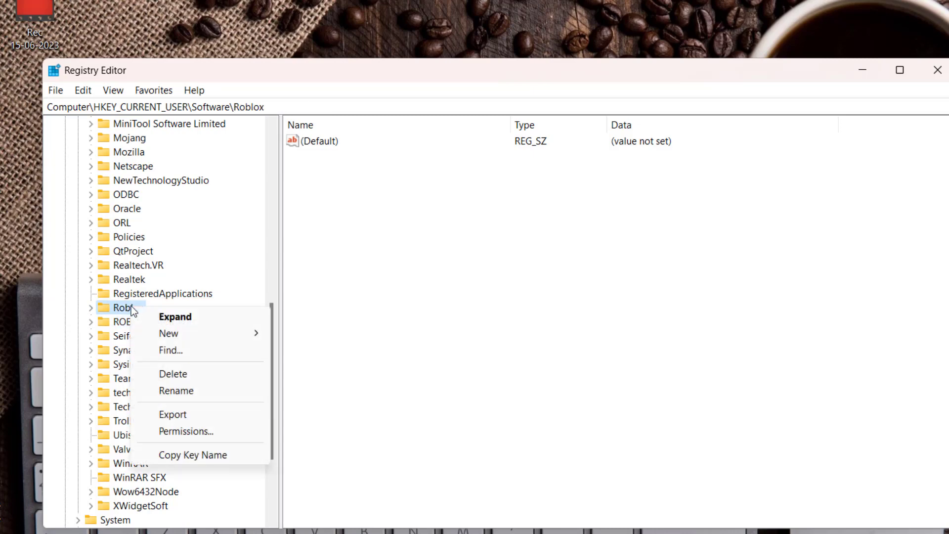
click(173, 374)
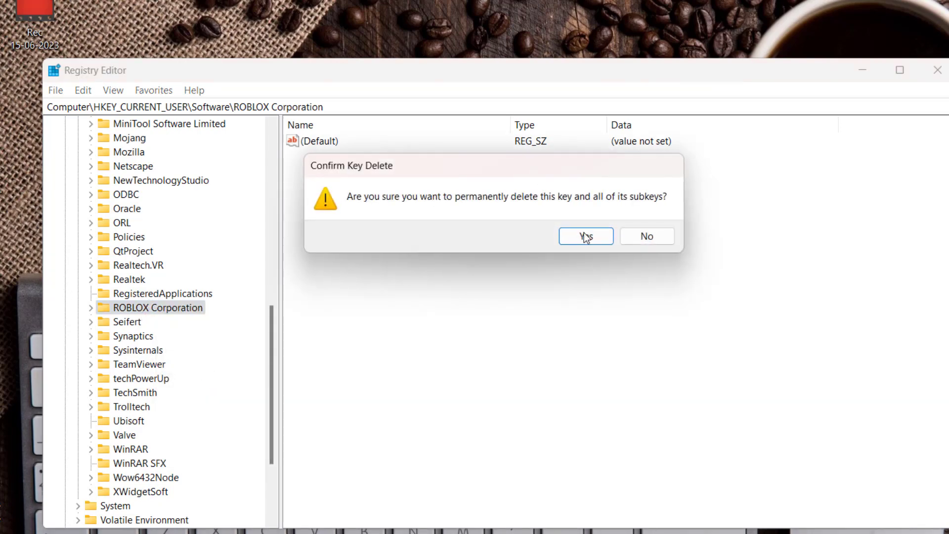
click(585, 235)
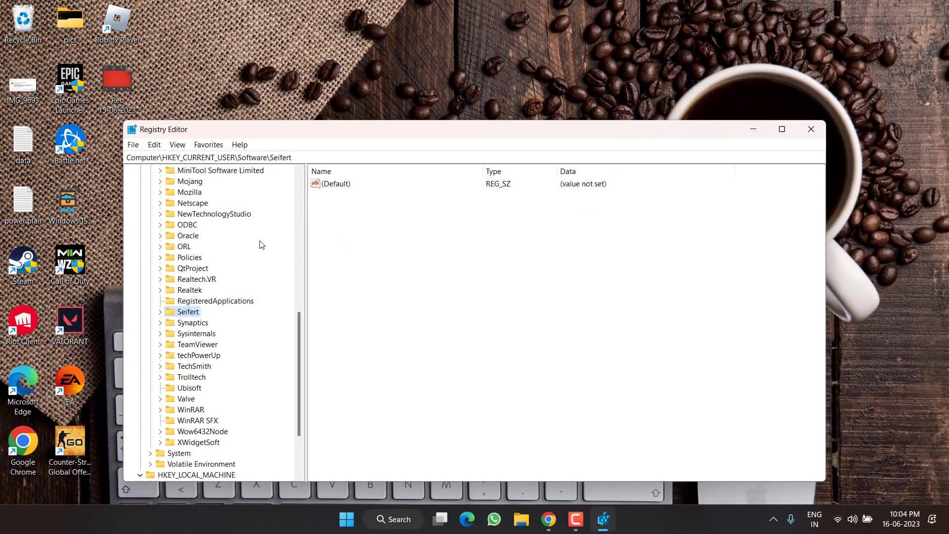
mouse_move(786, 177)
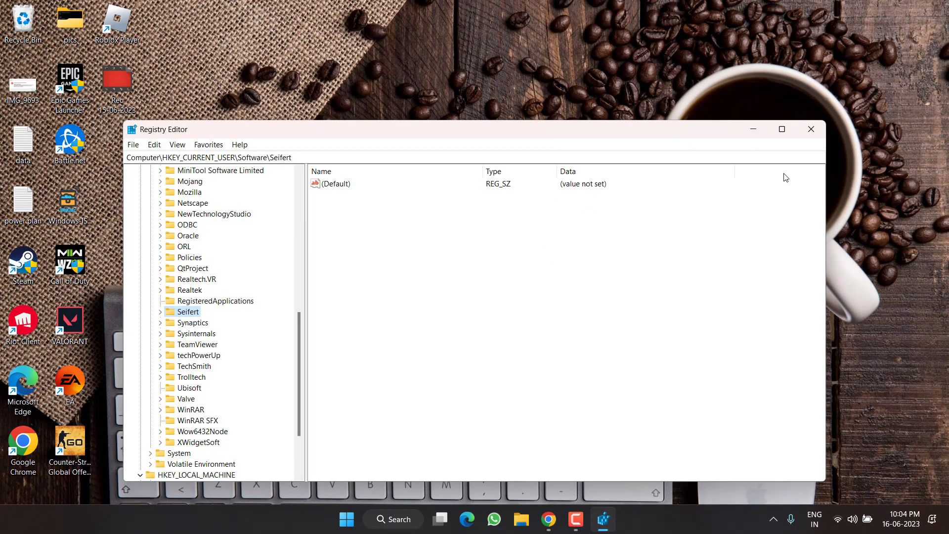
click(811, 128)
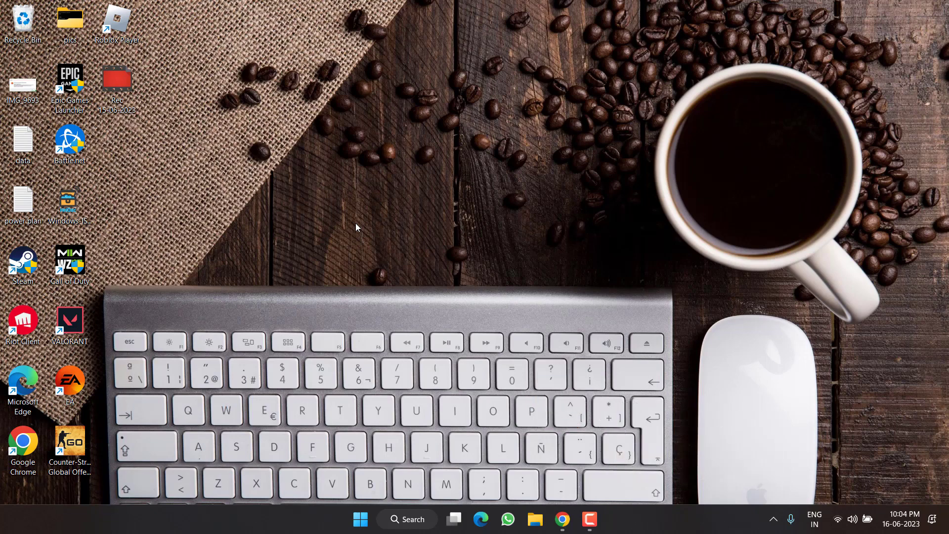
mouse_move(340, 271)
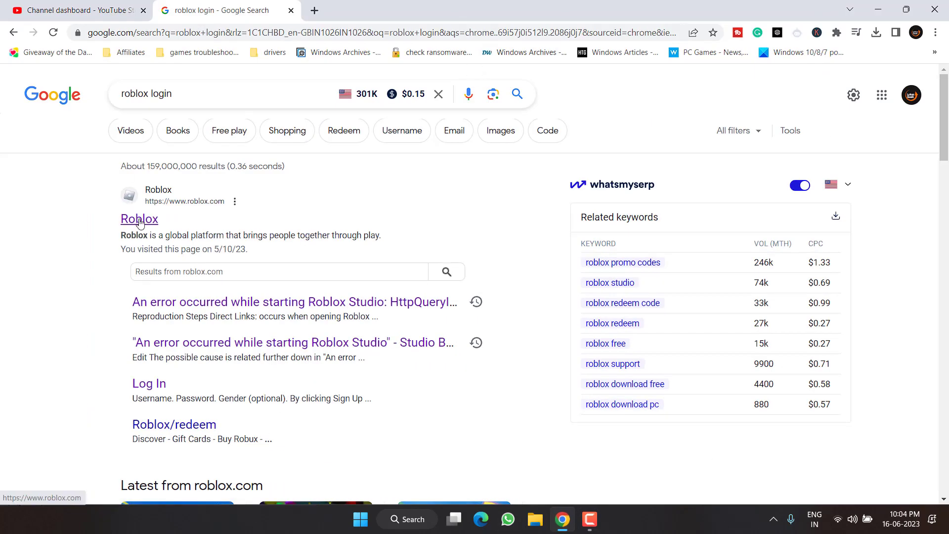
- Reach the signed-in Roblox home page from the 'roblox login' search result
click(140, 218)
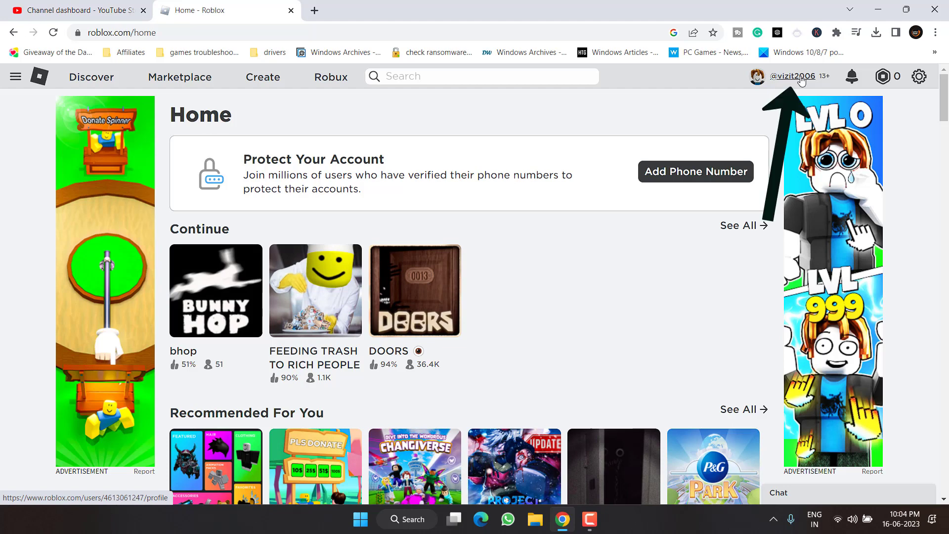
mouse_move(777, 87)
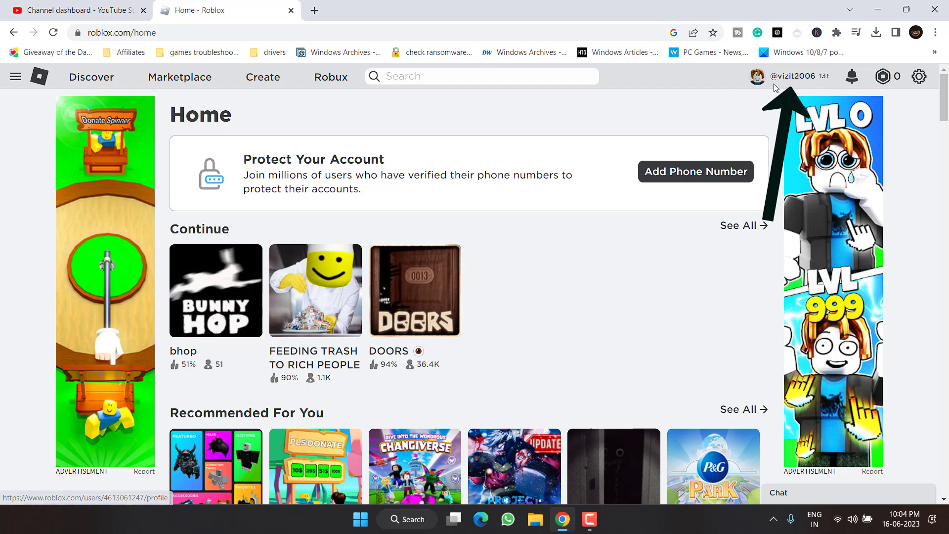
mouse_move(788, 83)
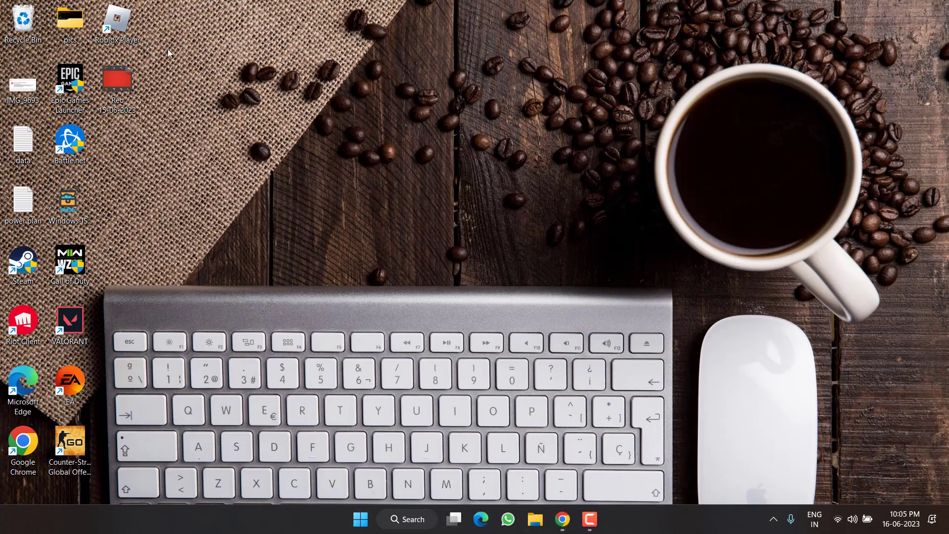
- Sign in to the Roblox app with the website's account and view the vizit2006 profile
double_click(116, 18)
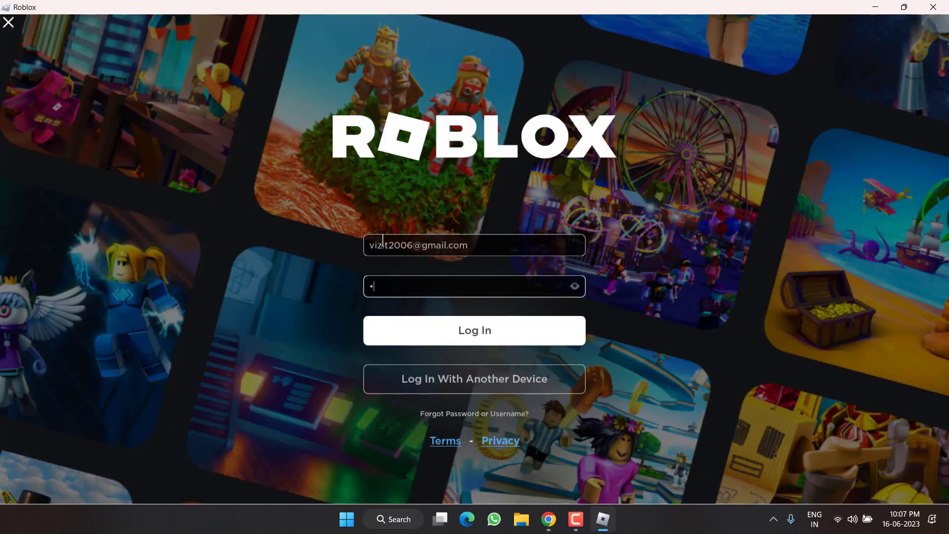
click(474, 330)
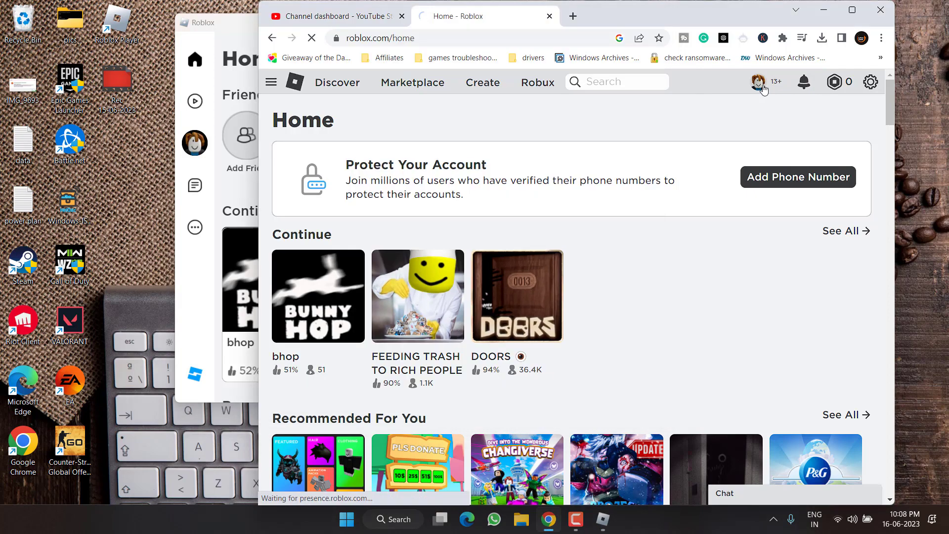
click(757, 81)
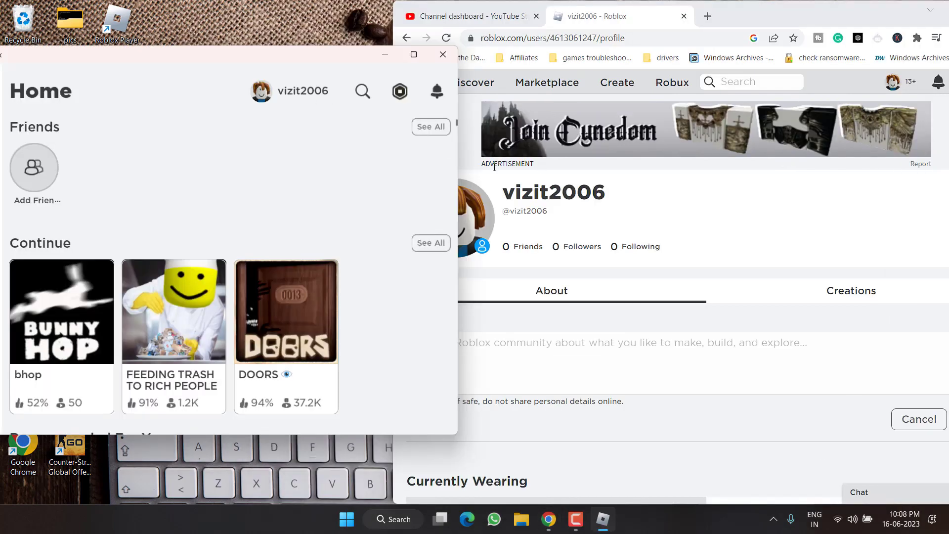
mouse_move(135, 276)
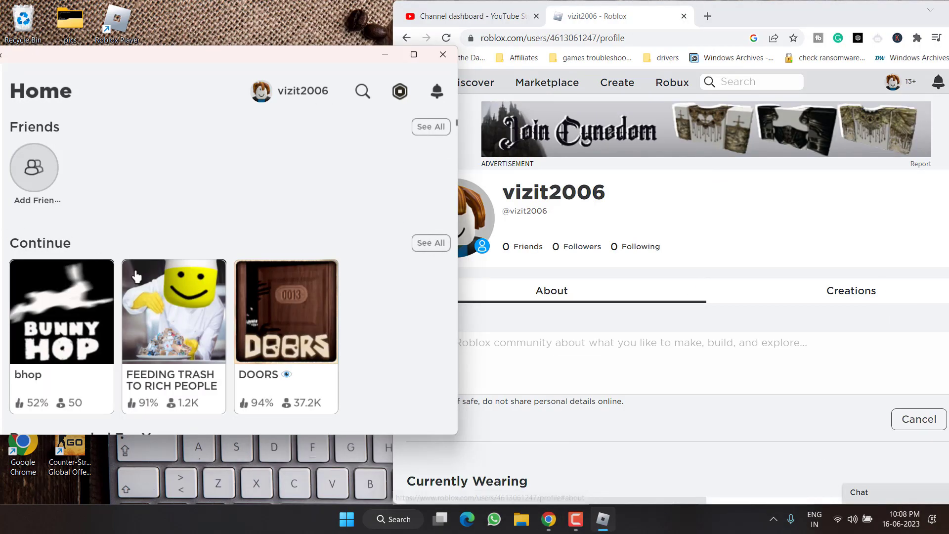
mouse_move(326, 200)
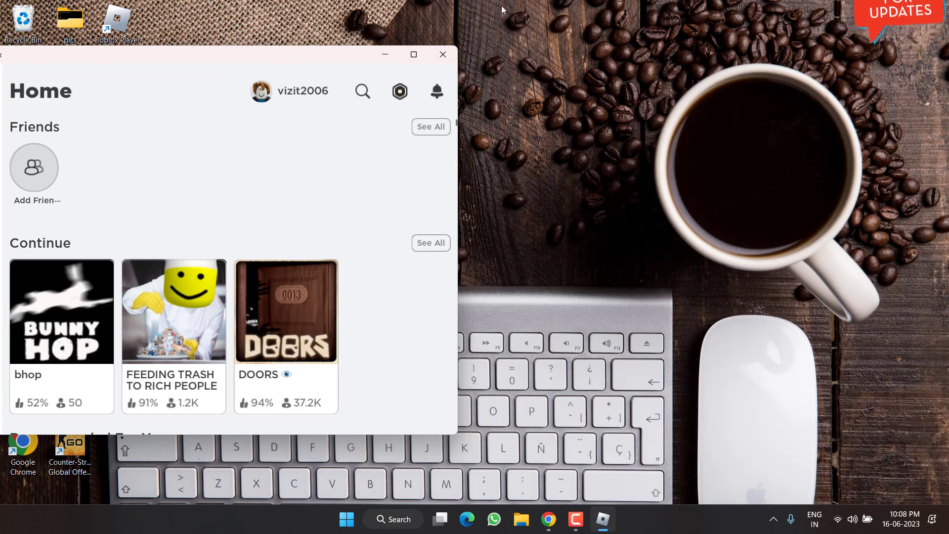
- Open the AppData\Local folder via Run with %localappdata%
click(442, 55)
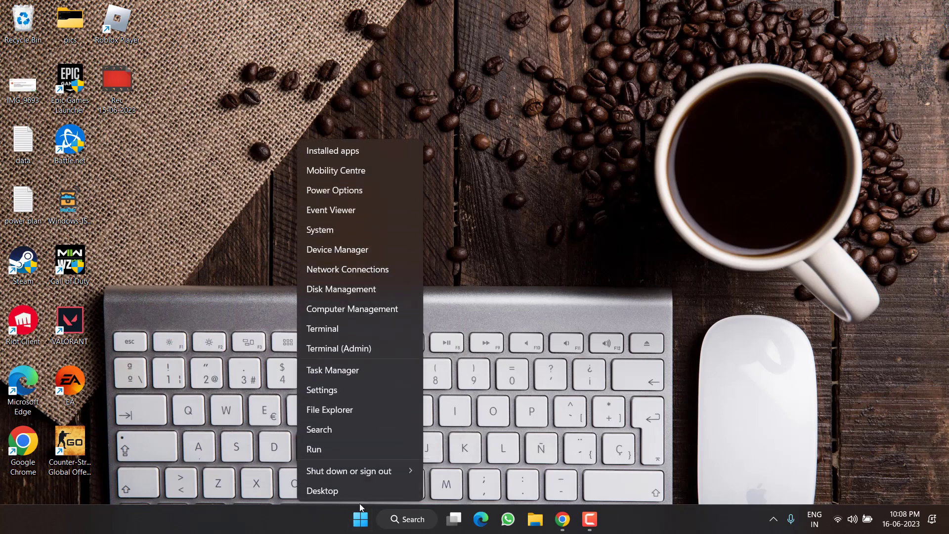
click(314, 449)
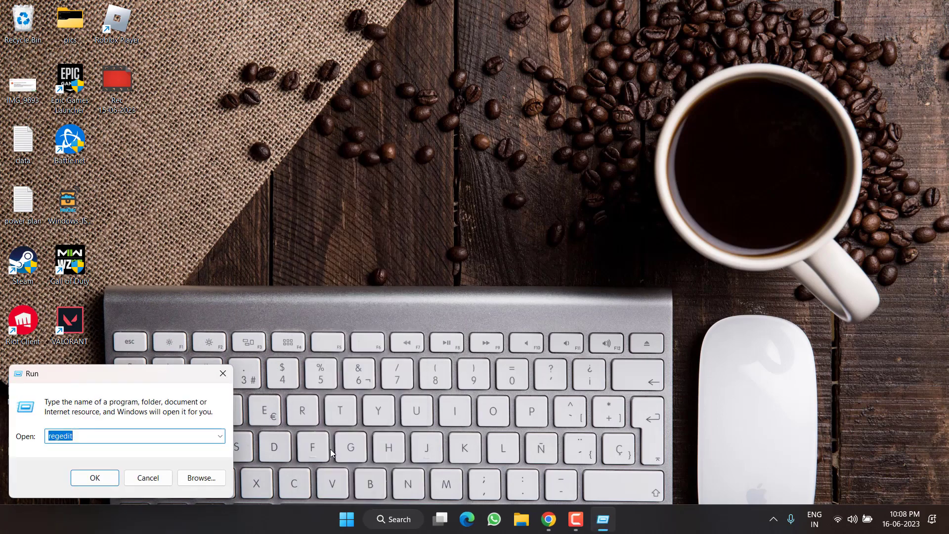
text(%localappdata%)
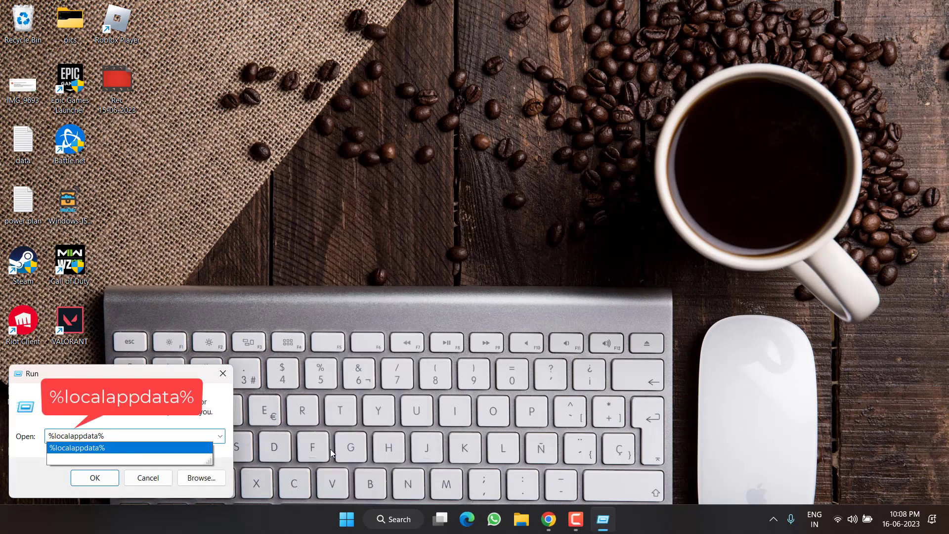
click(95, 478)
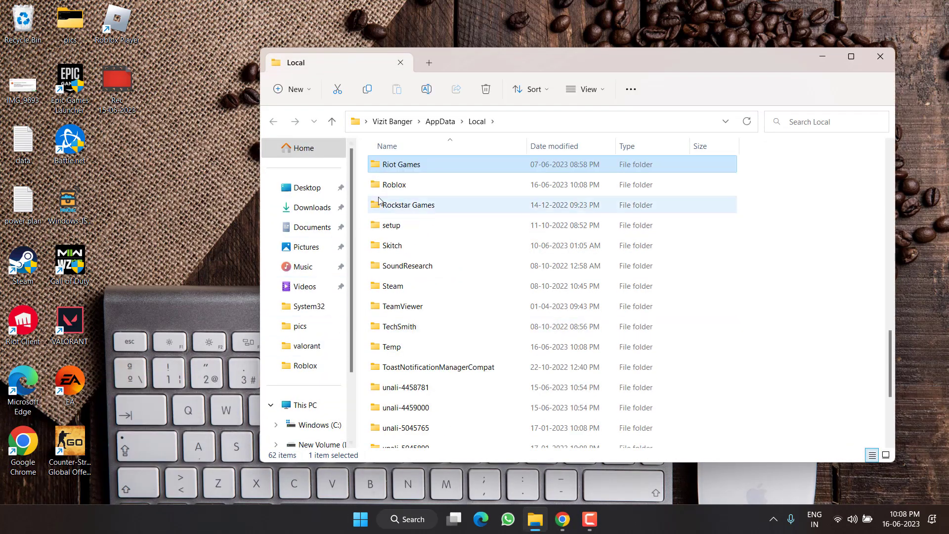
- Select all eight items inside the Roblox local app data folder and delete them
double_click(394, 184)
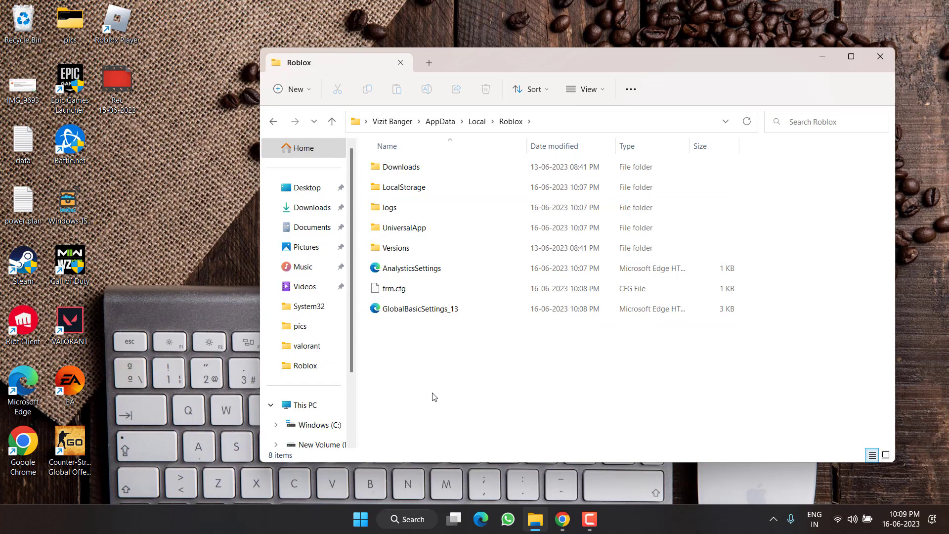
key(ctrl+a)
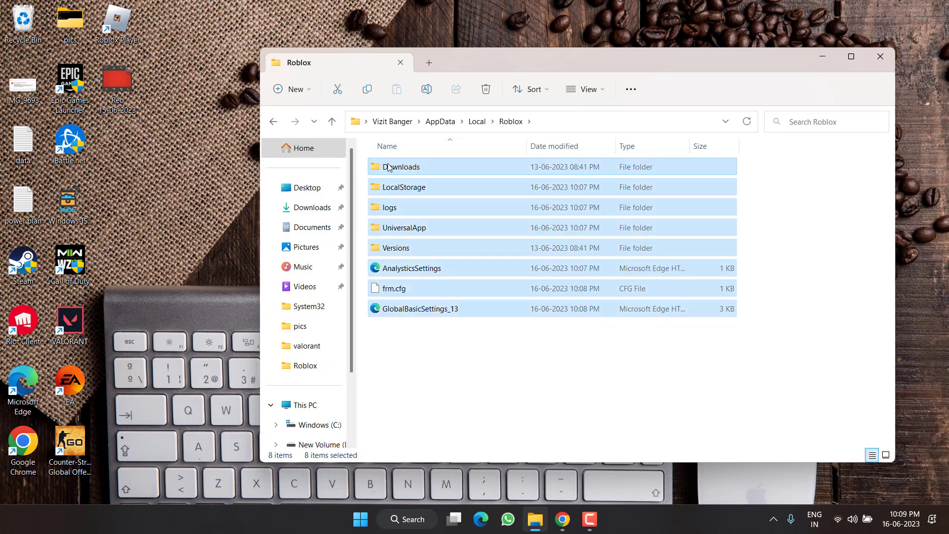
right_click(401, 166)
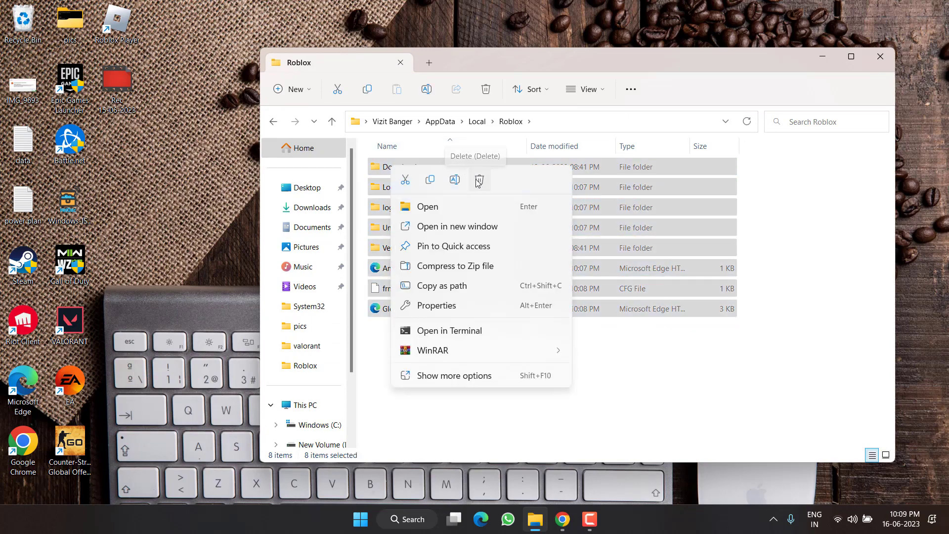
click(479, 179)
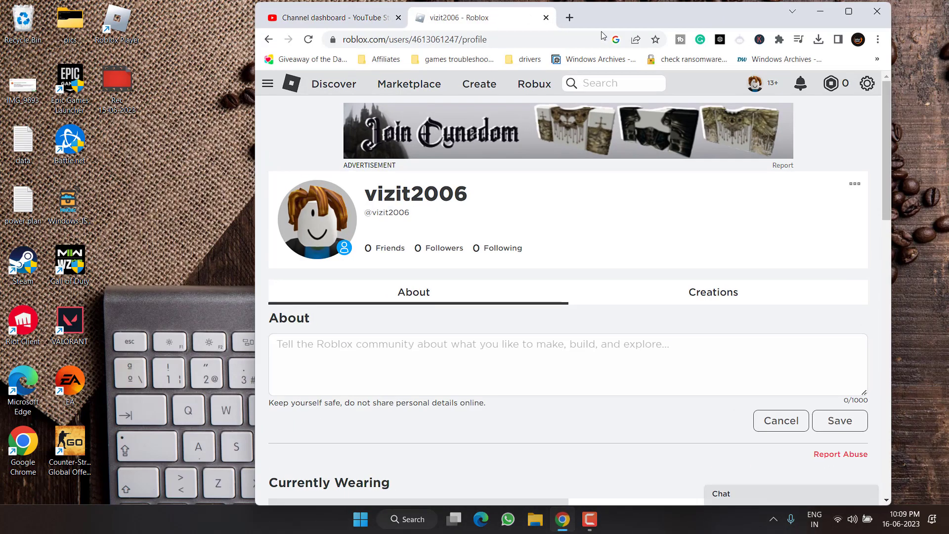
- Download Roblox from roblox.com and run RobloxPlayerLauncher.exe from Chrome's downloads
click(572, 18)
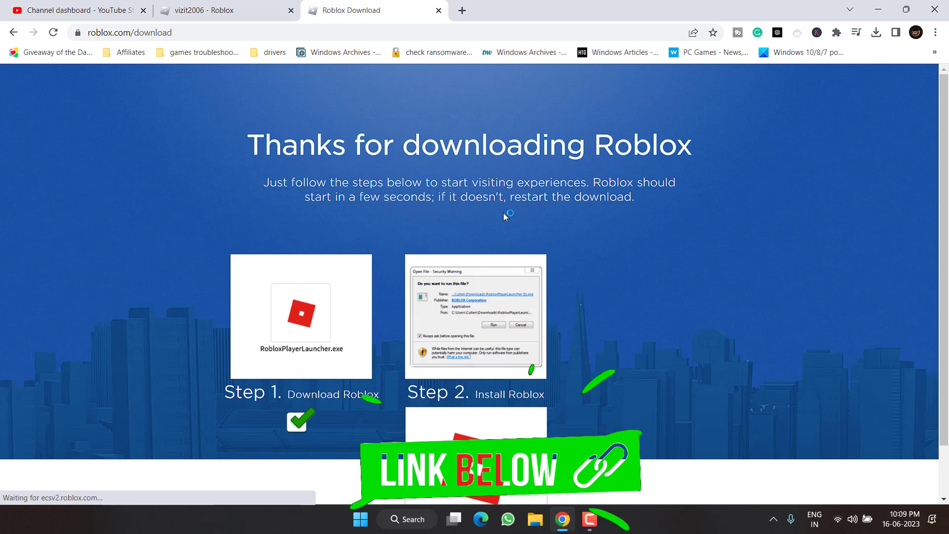
click(876, 32)
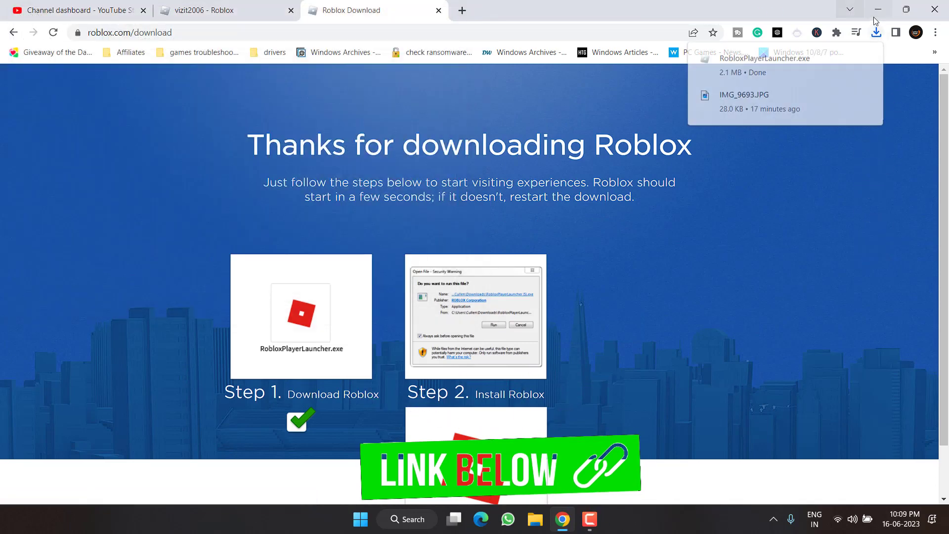
click(741, 68)
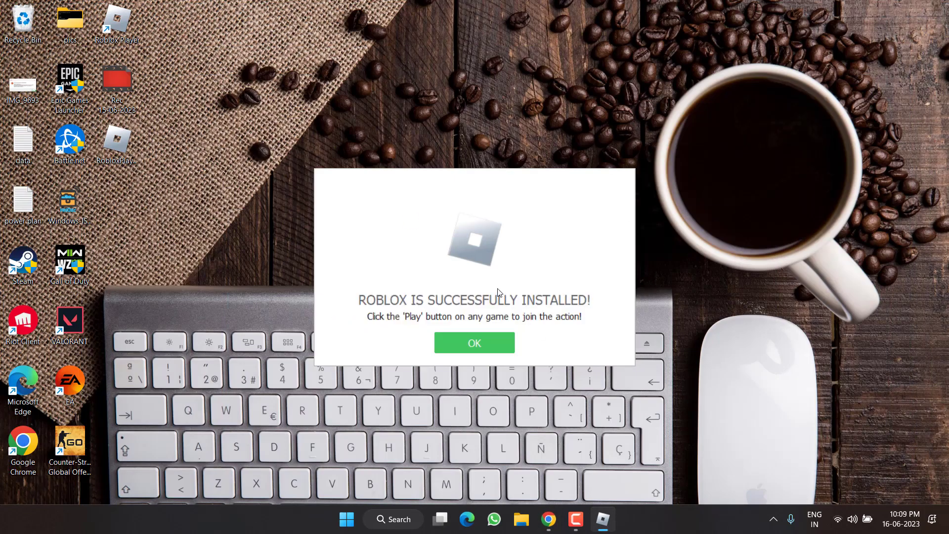
mouse_move(437, 346)
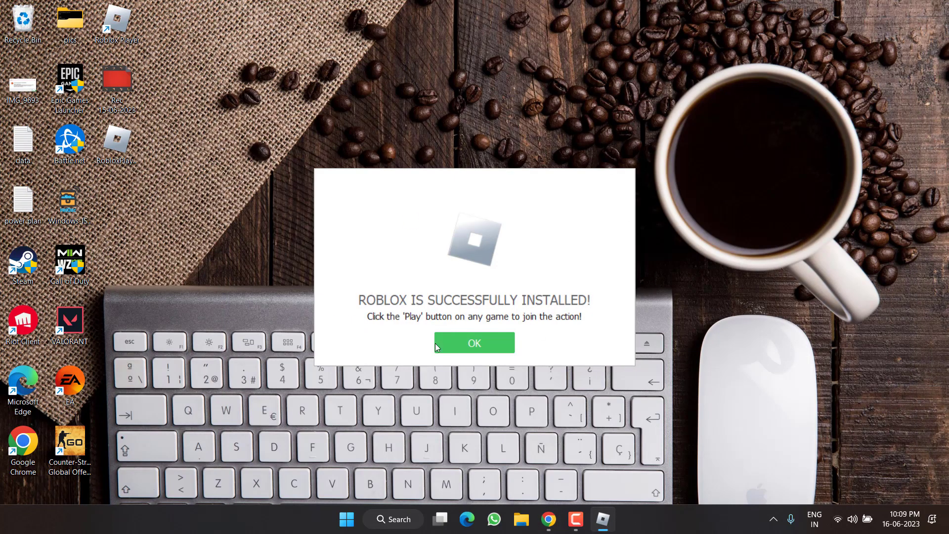
- Dismiss the 'Roblox is successfully installed' confirmation with OK
click(474, 342)
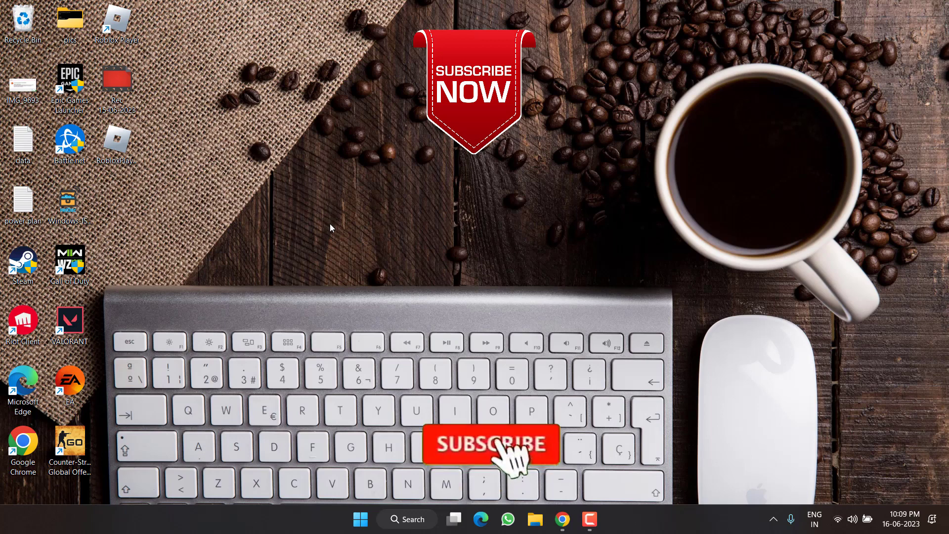
click(492, 445)
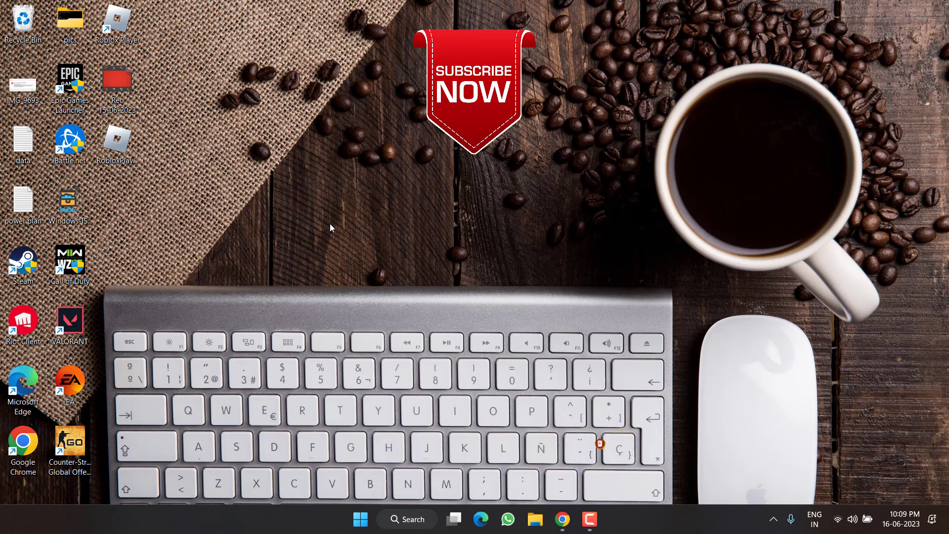
mouse_move(562, 101)
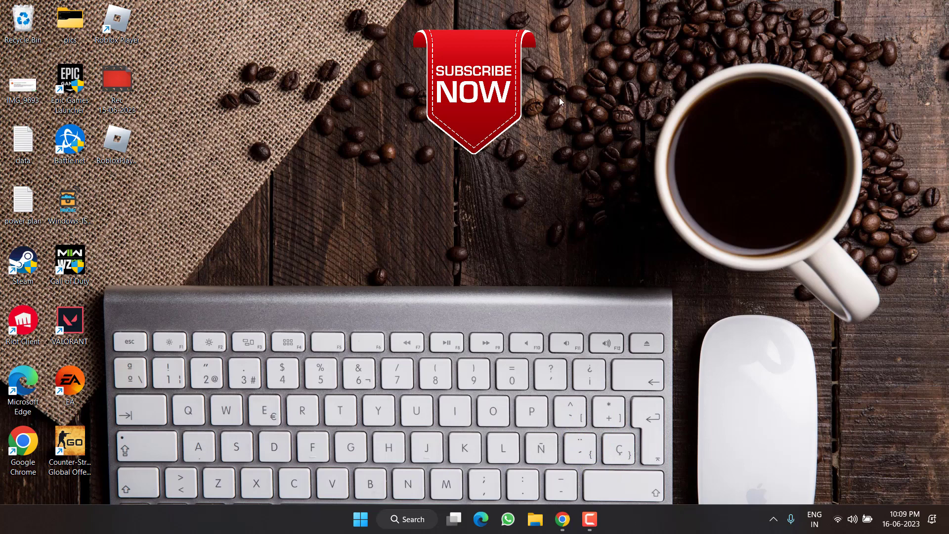